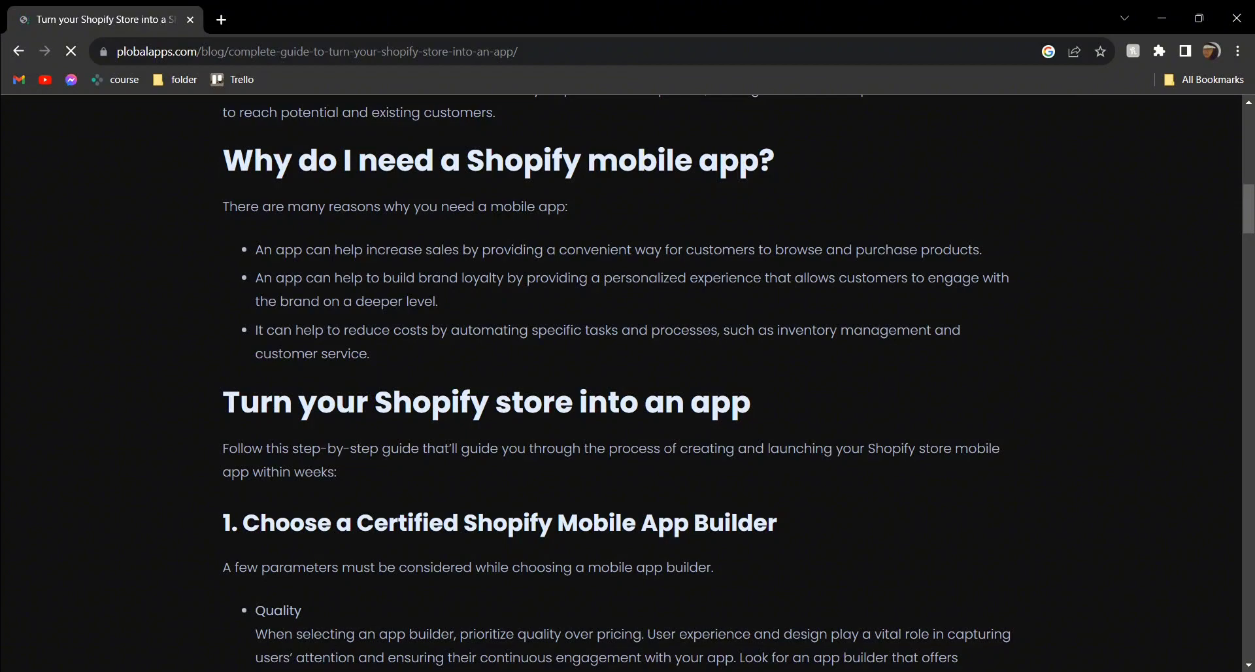
{"action": "scroll", "scroll_direction": "down", "scroll_amount": 3}
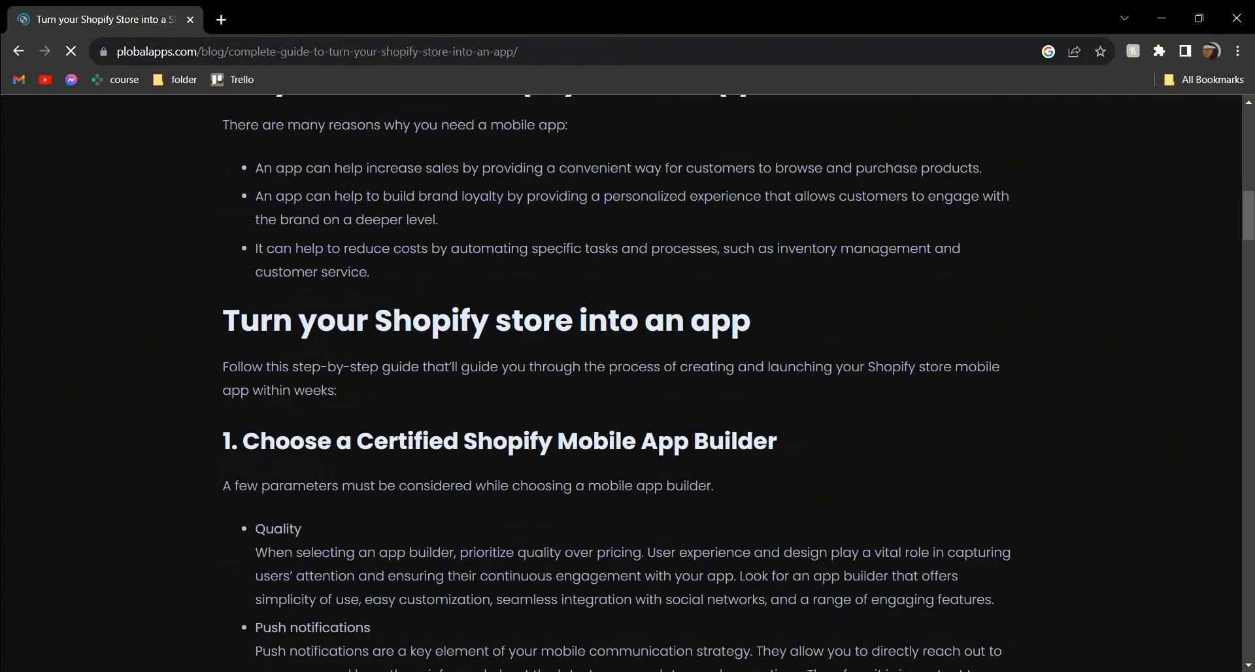
{"action": "scroll", "scroll_direction": "down", "scroll_amount": 3}
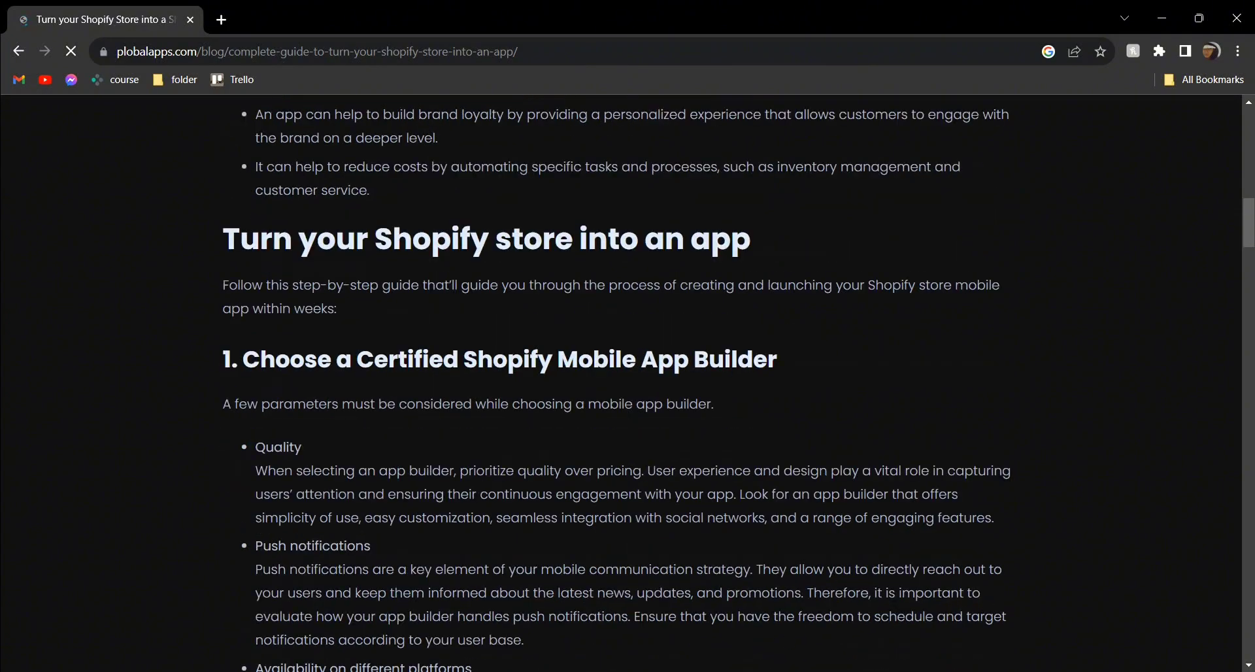
{"action": "scroll", "scroll_direction": "down", "scroll_amount": 3}
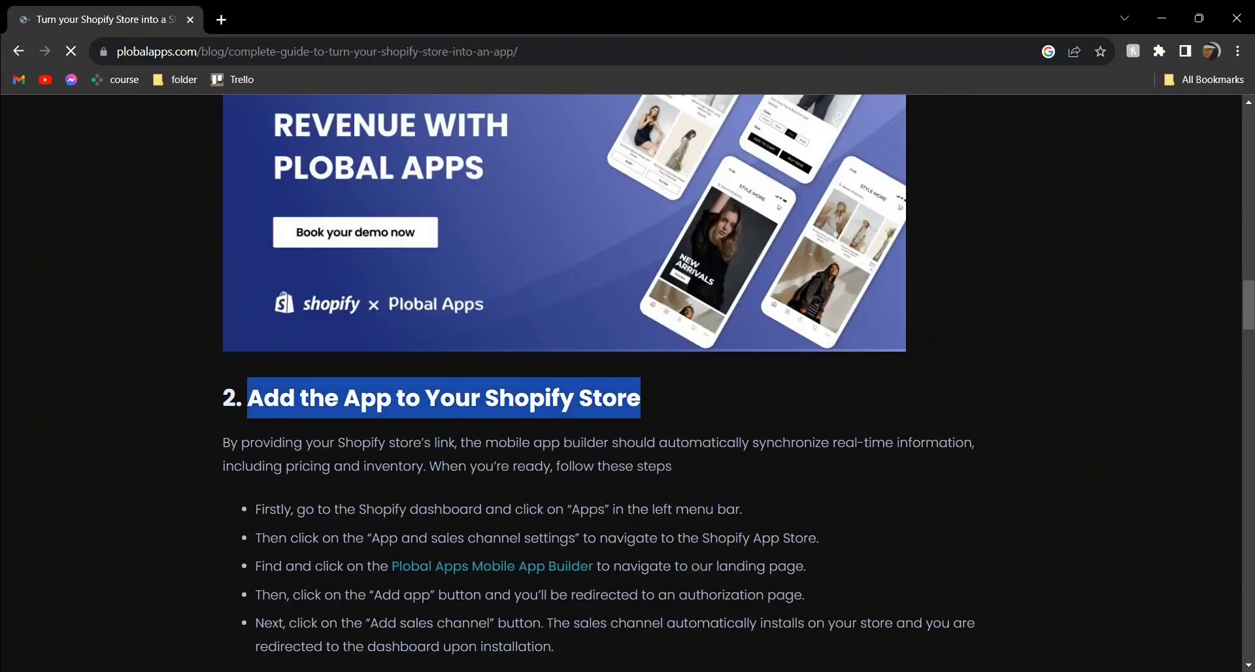
{"action": "scroll", "scroll_direction": "down", "scroll_amount": 3}
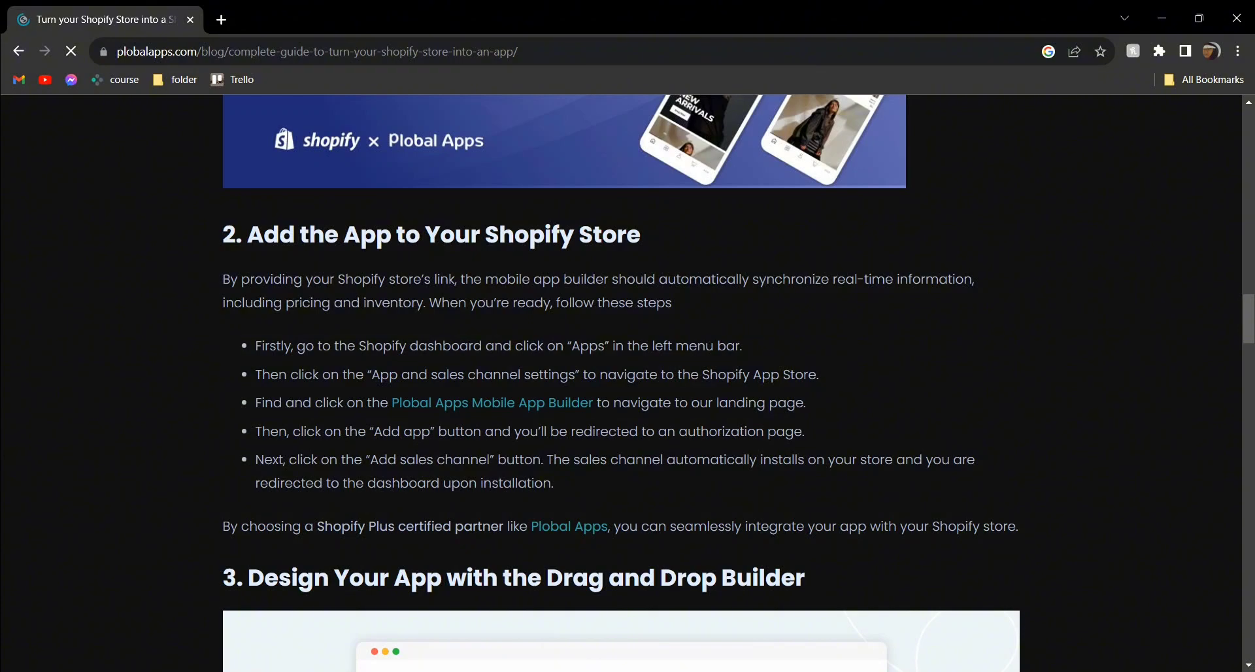
{"action": "scroll", "scroll_direction": "down", "scroll_amount": 3}
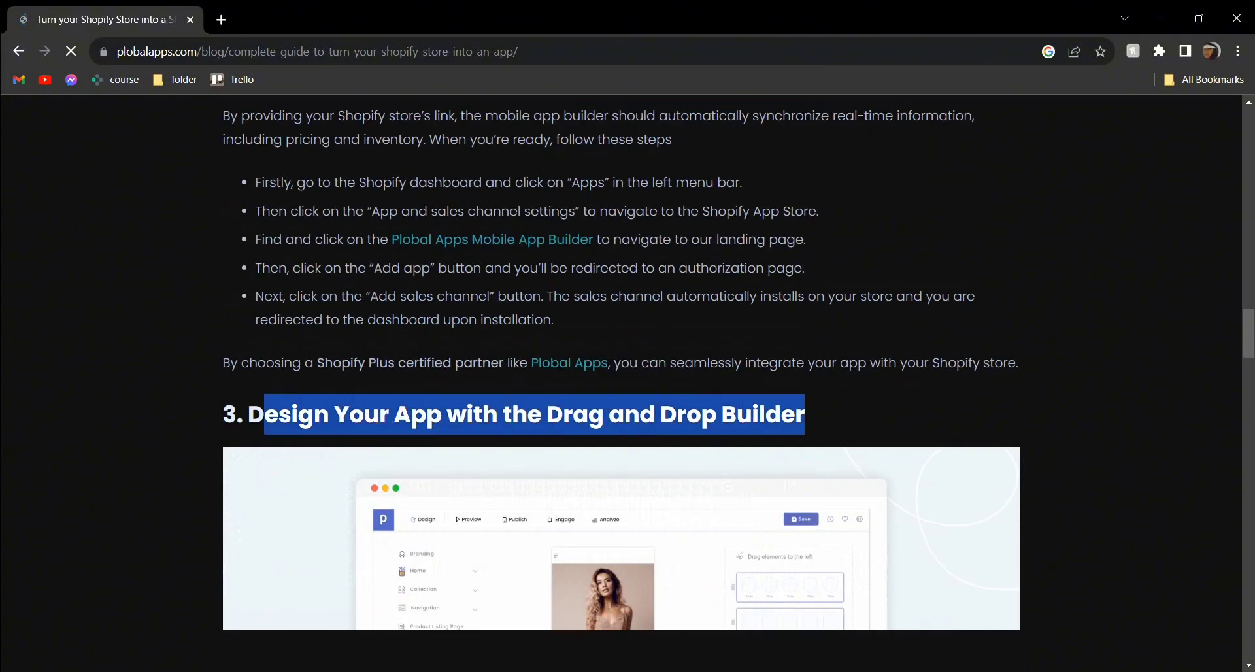
{"action": "scroll", "scroll_direction": "down", "scroll_amount": 3}
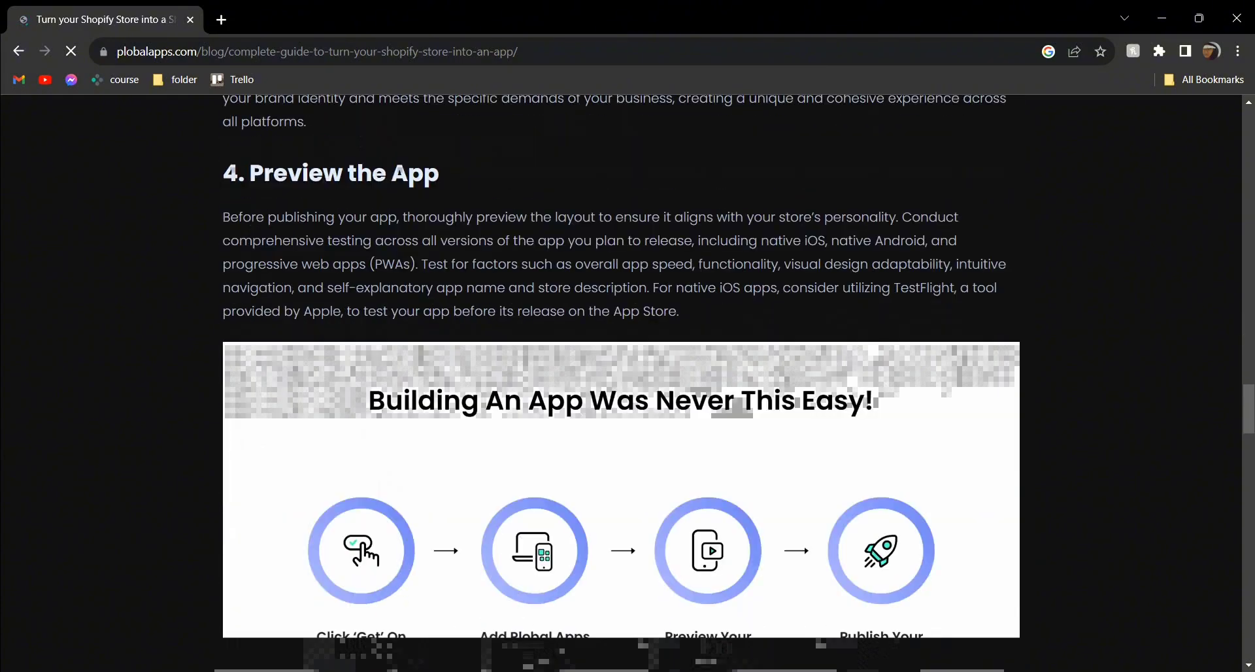
{"action": "scroll", "scroll_direction": "down", "scroll_amount": 3}
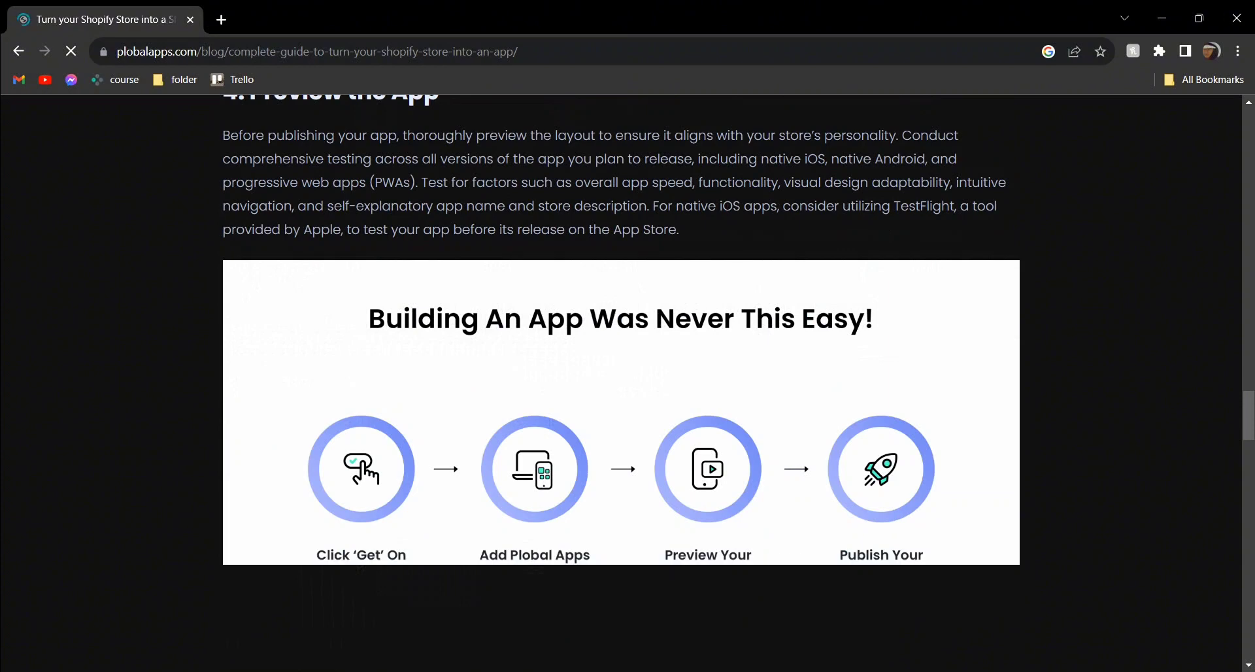
{"action": "scroll", "scroll_direction": "down", "scroll_amount": 3}
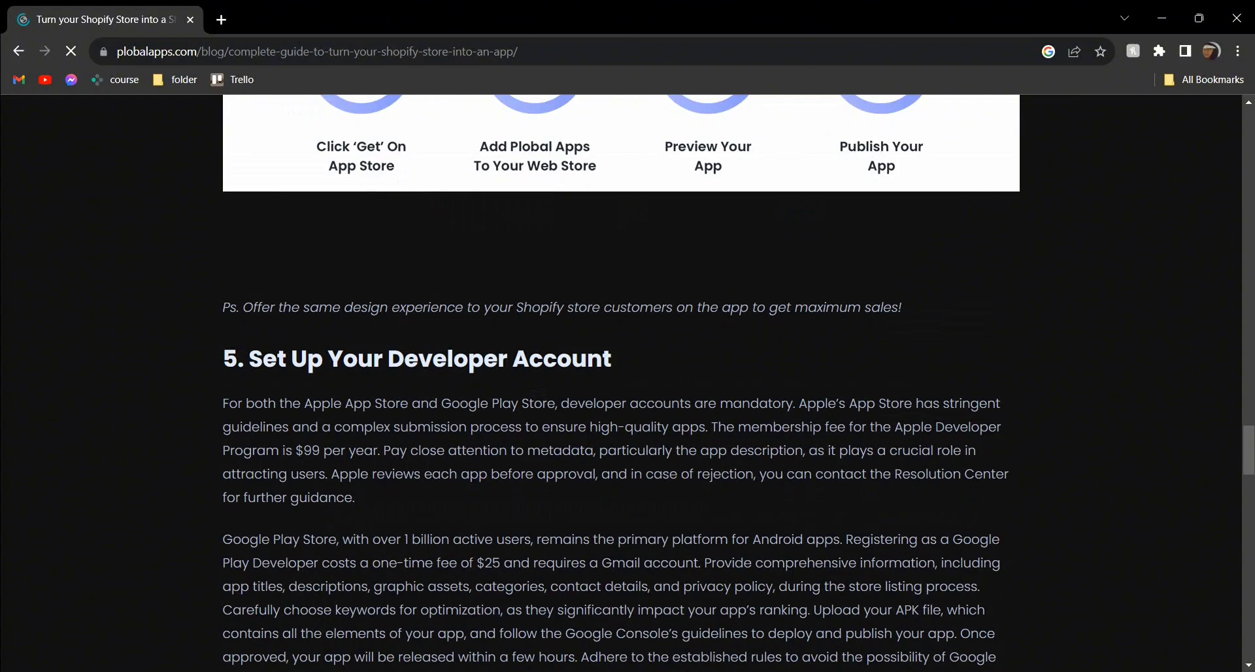
{"action": "scroll", "scroll_direction": "down", "scroll_amount": 3}
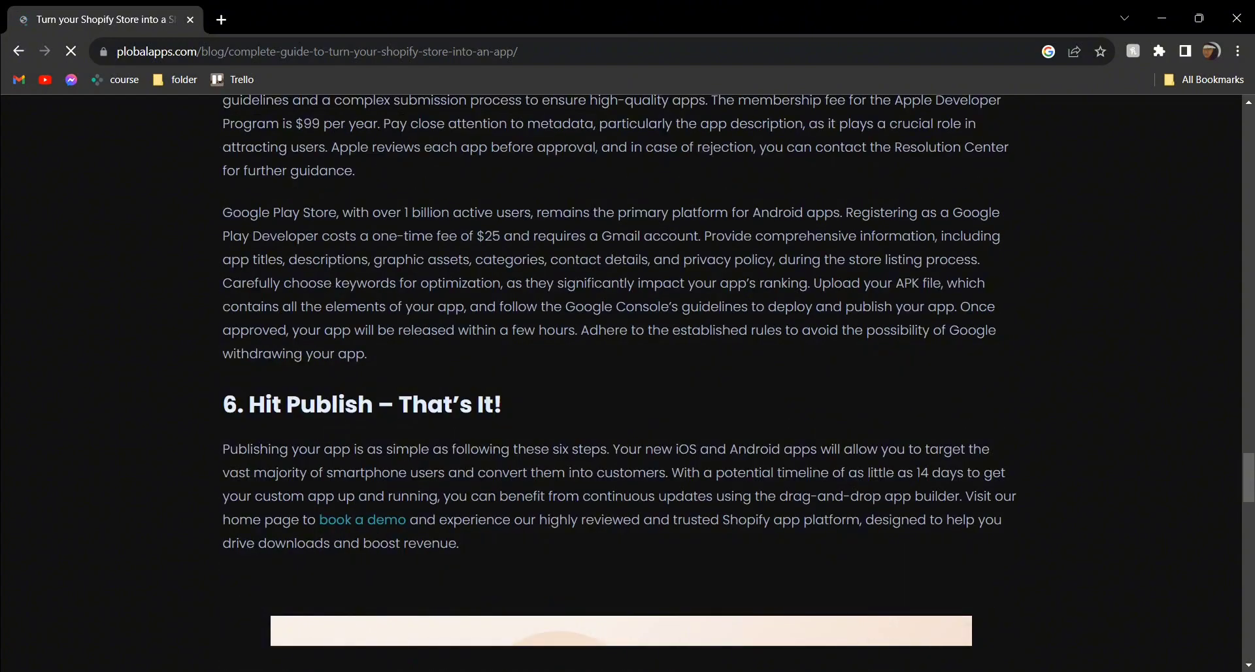
{"action": "scroll", "scroll_direction": "down", "scroll_amount": 3}
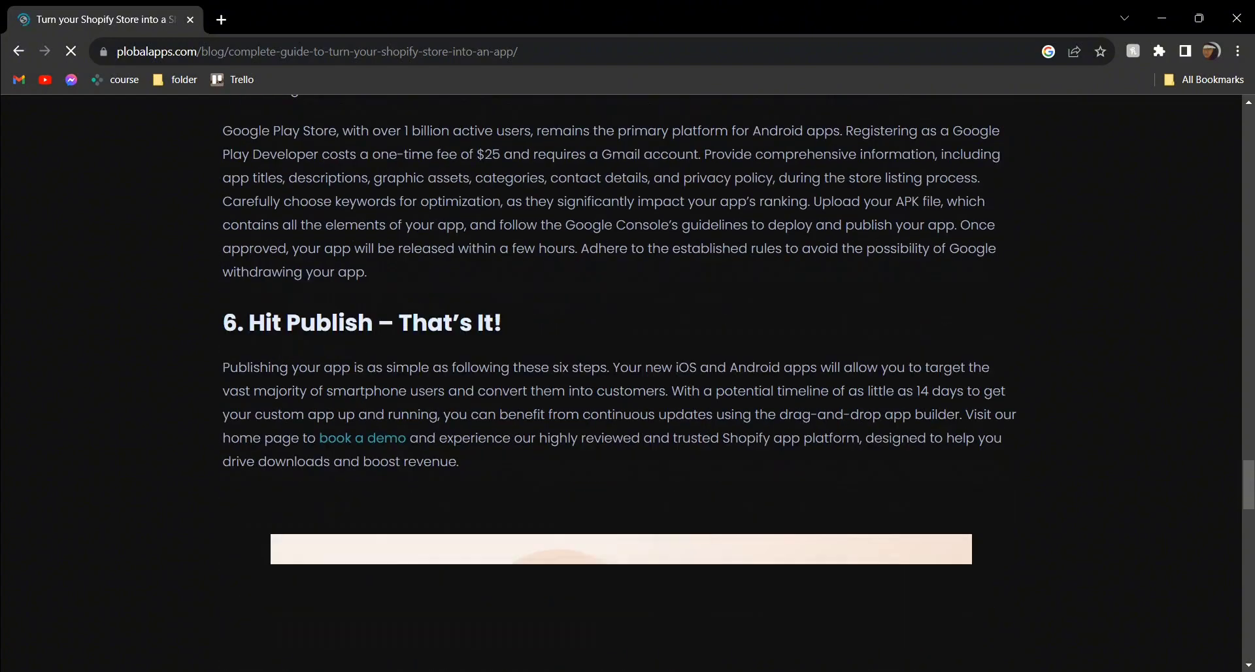
{"action": "scroll", "scroll_direction": "down", "scroll_amount": 3}
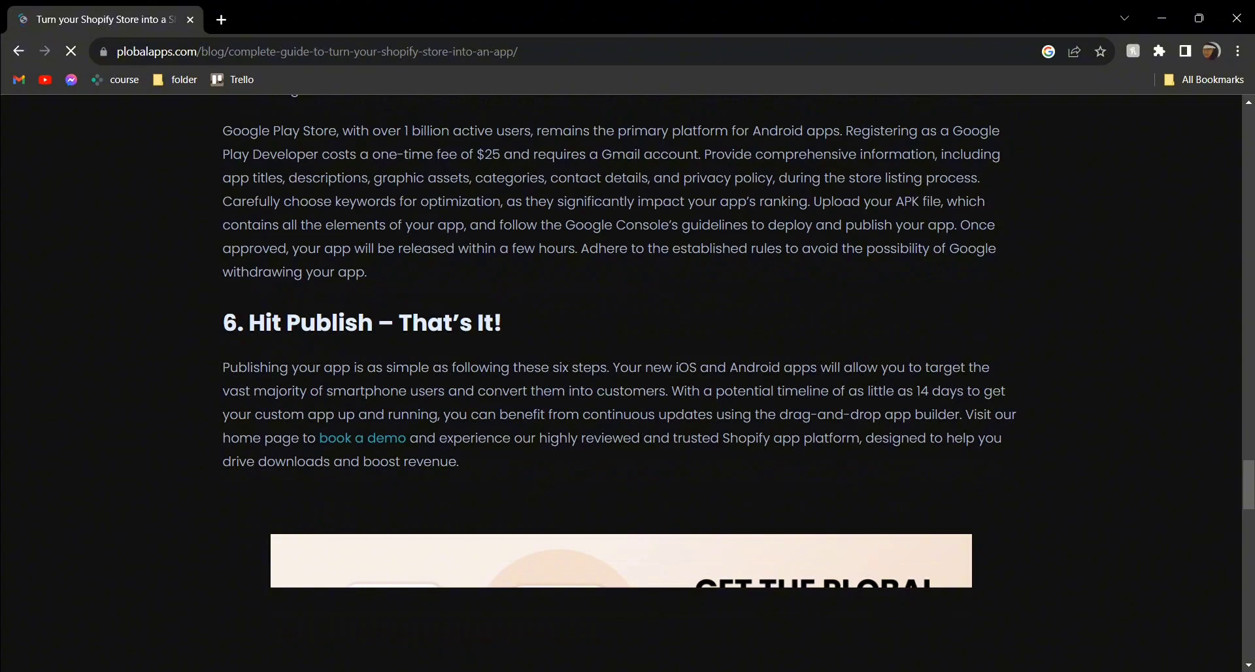